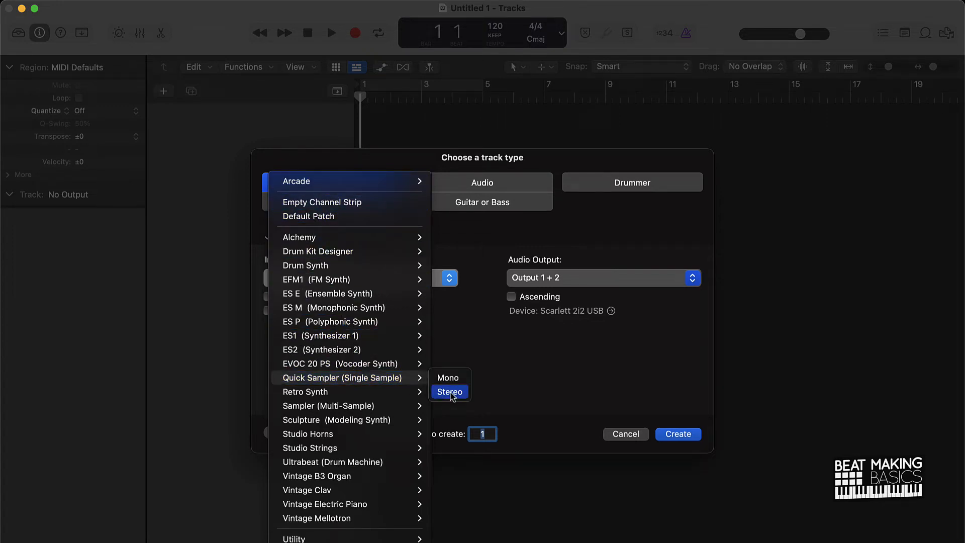
Step: Create a software instrument track with a stereo Quick Sampler (Single Sample)
left_click(678, 434)
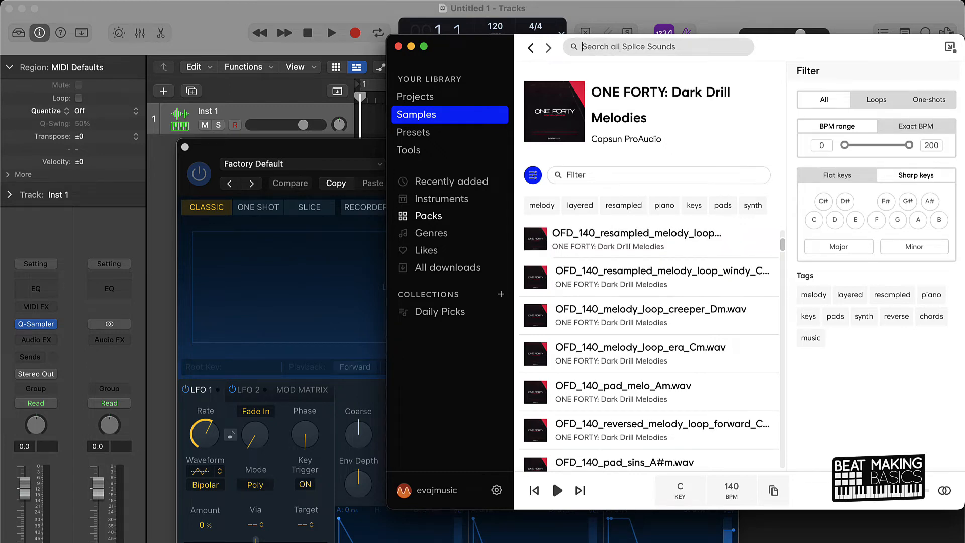
Step: Search Splice for 'rnb' melody loops, then license and copy the Dm 152 BPM loop
type("rnb")
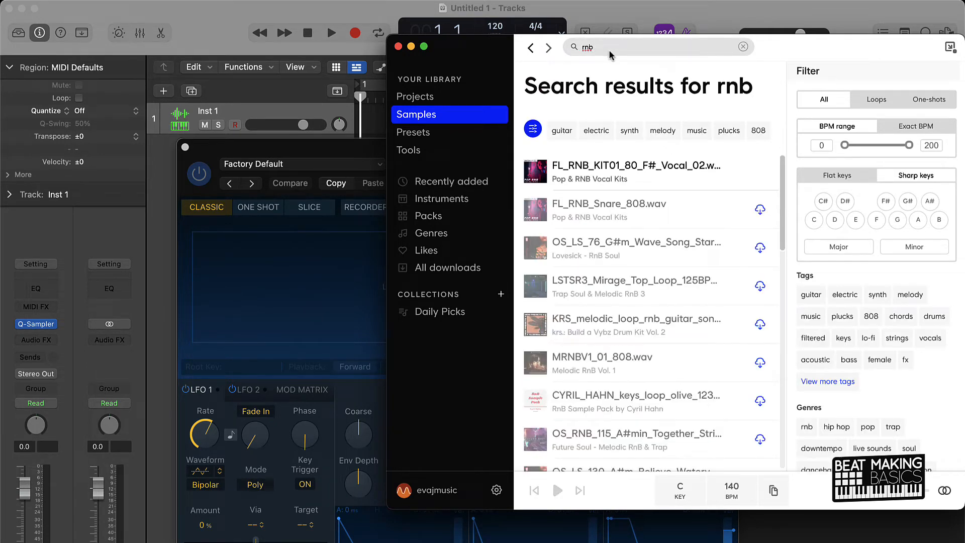
left_click(828, 382)
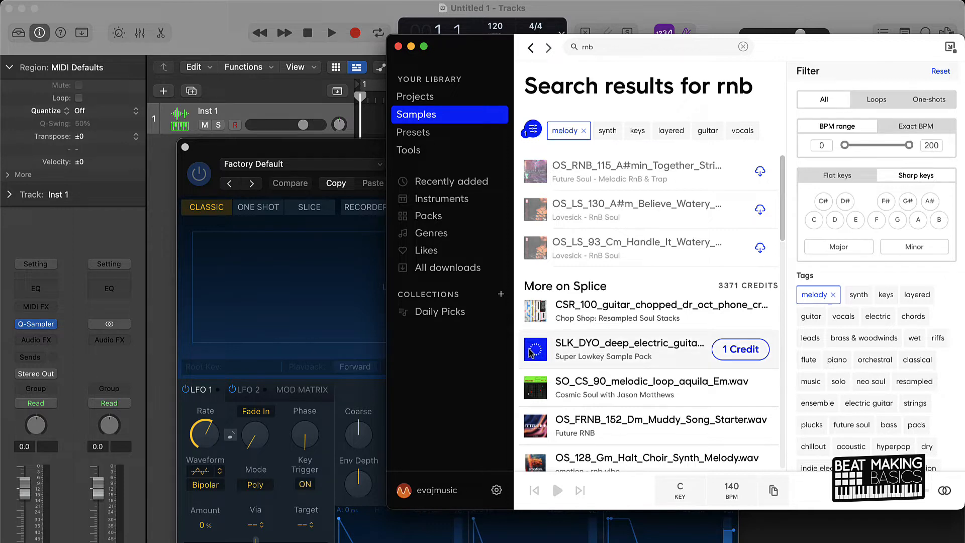
left_click(535, 387)
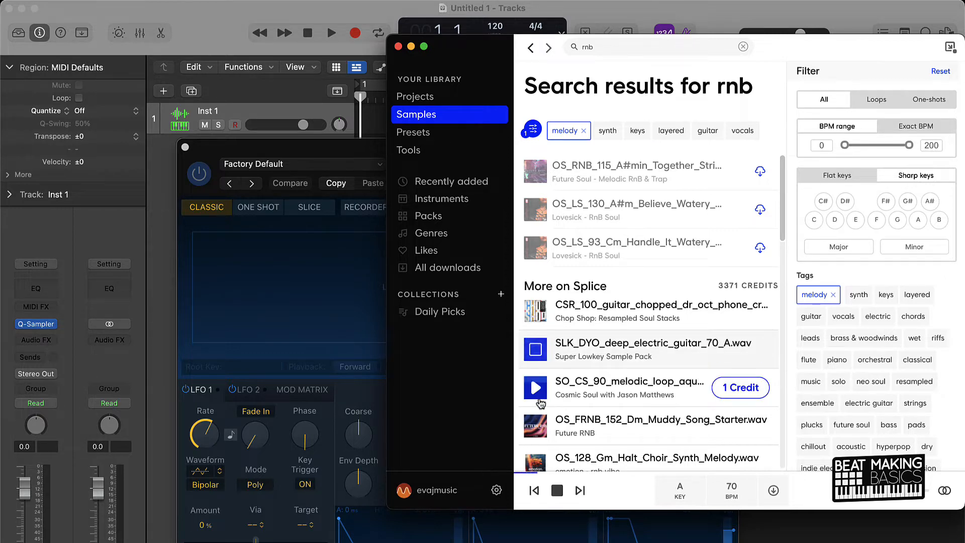
scroll("down", 3)
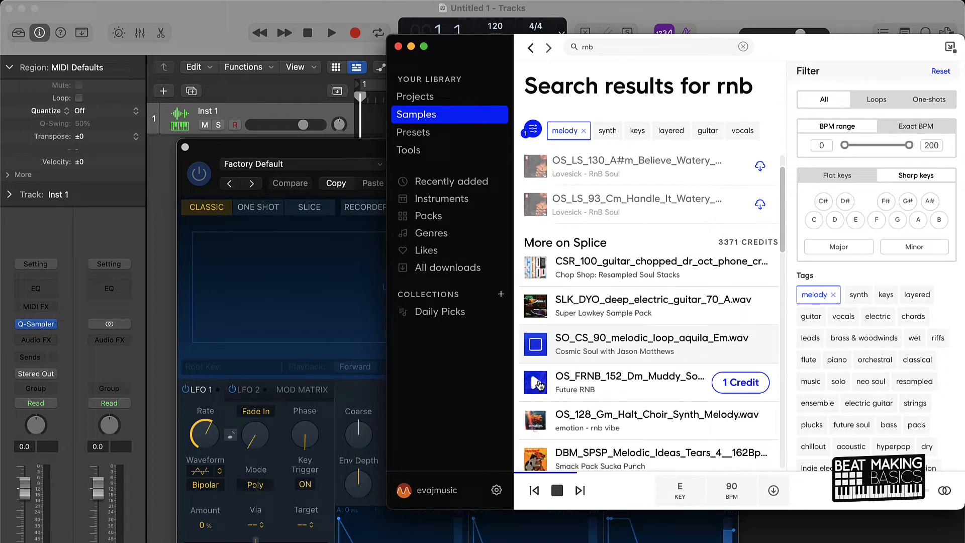
left_click(534, 382)
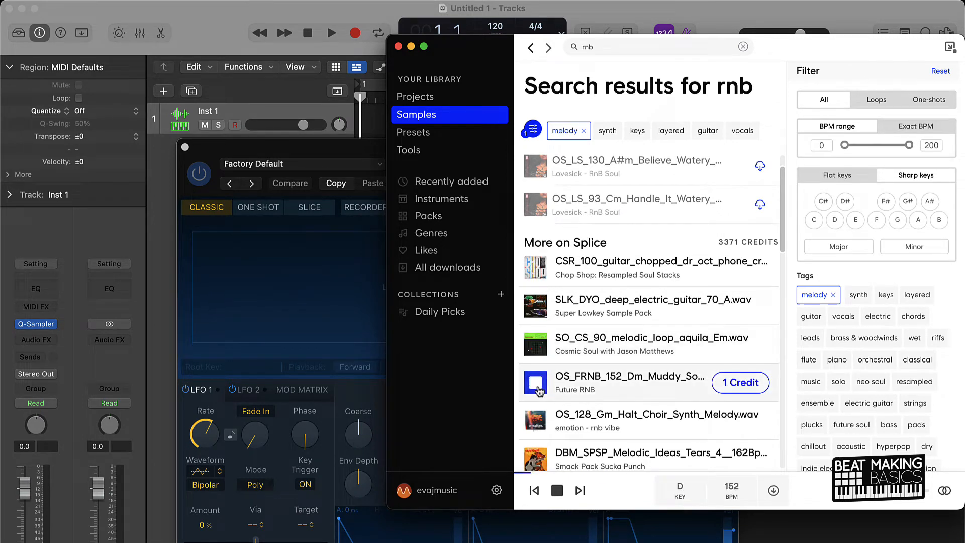
scroll("down", 3)
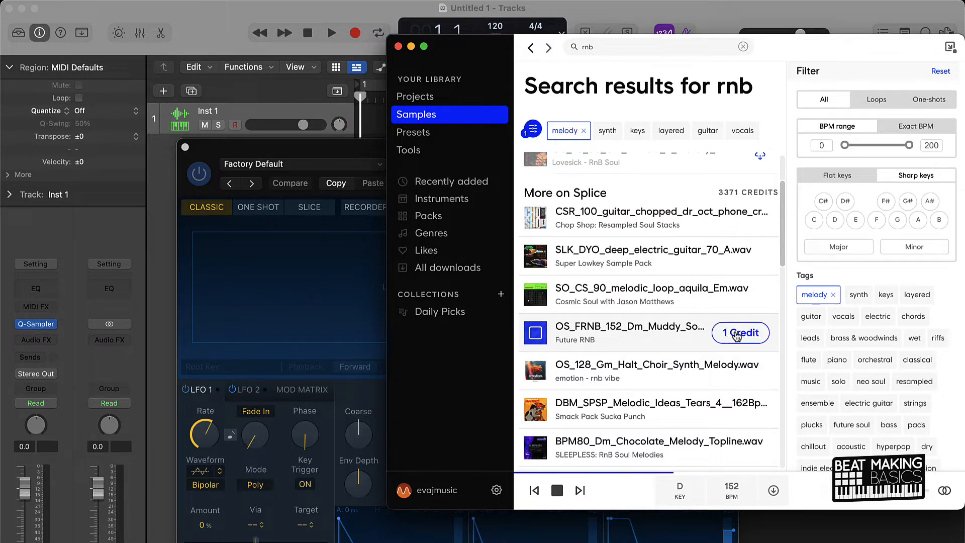
left_click(740, 332)
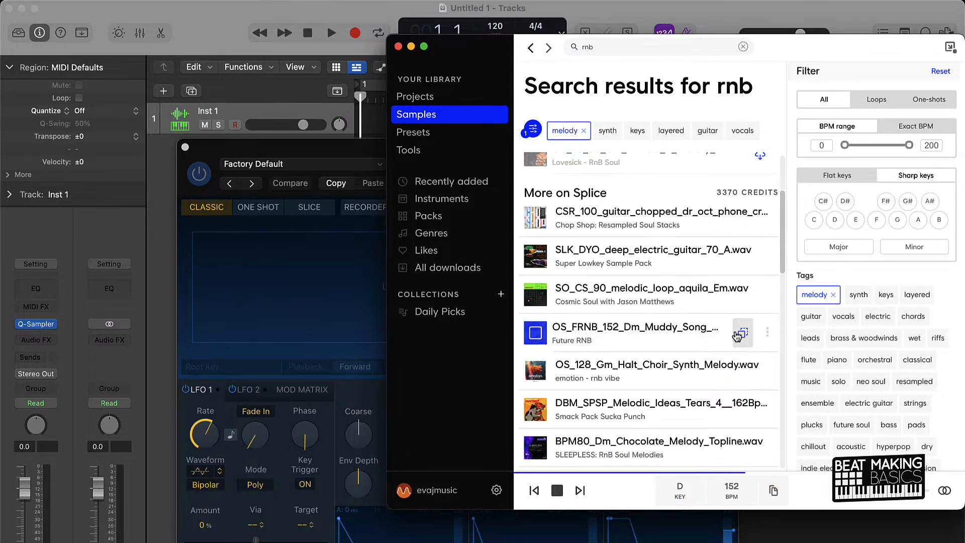
mouse_move(743, 332)
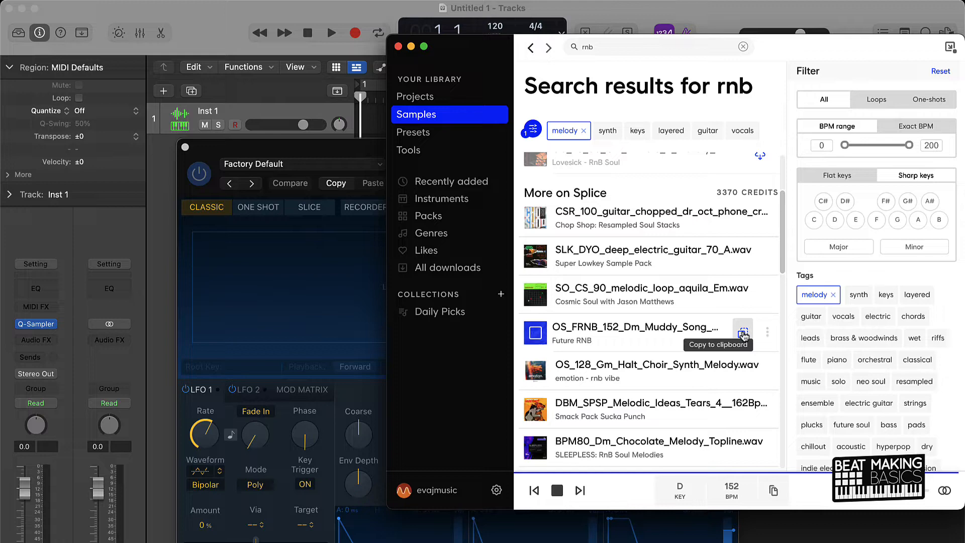
left_click(743, 333)
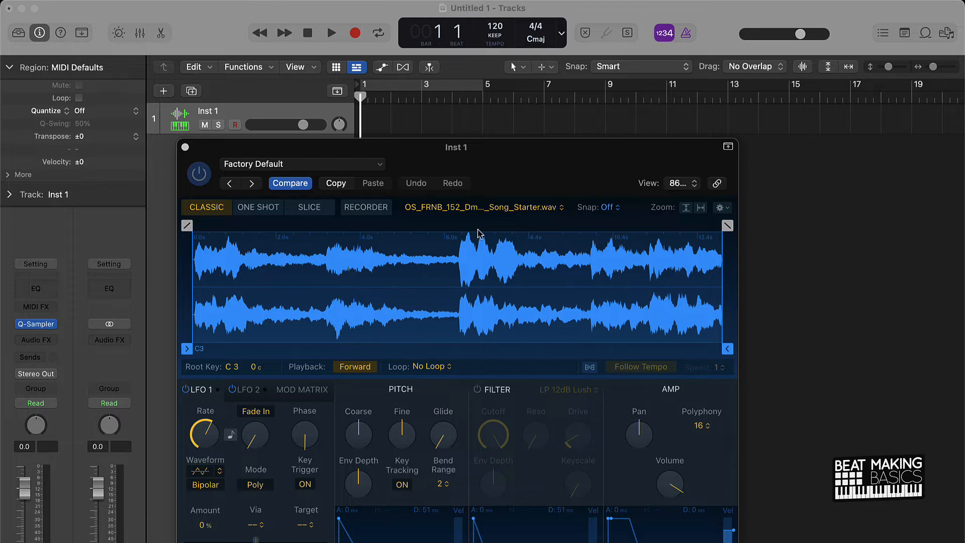
mouse_move(349, 229)
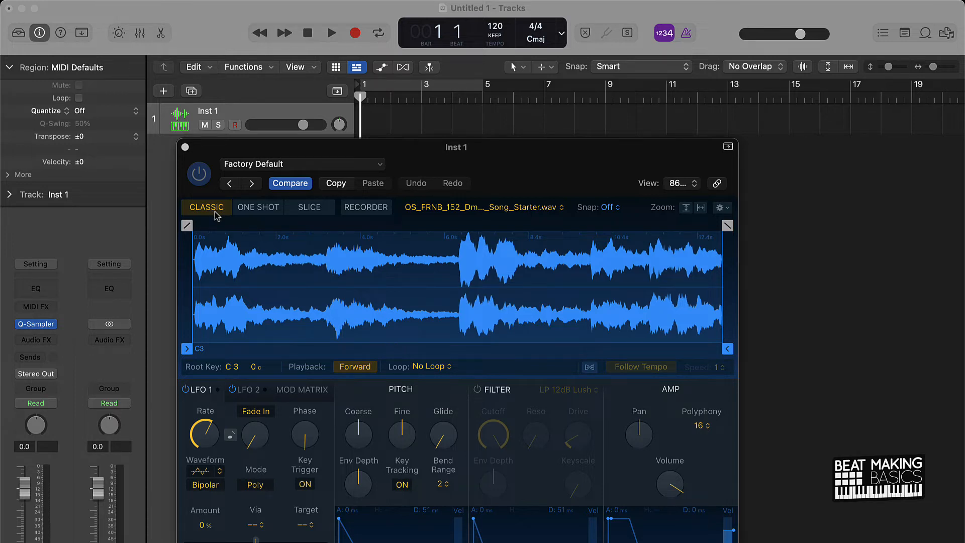
Step: Set the Quick Sampler playback mode and show the Musical Typing keyboard
left_click(354, 367)
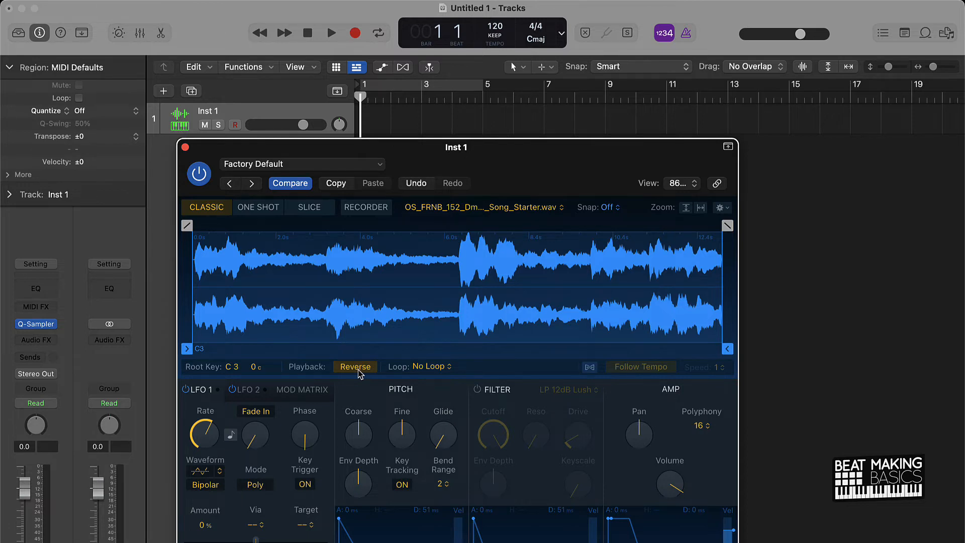
key("cmd+k")
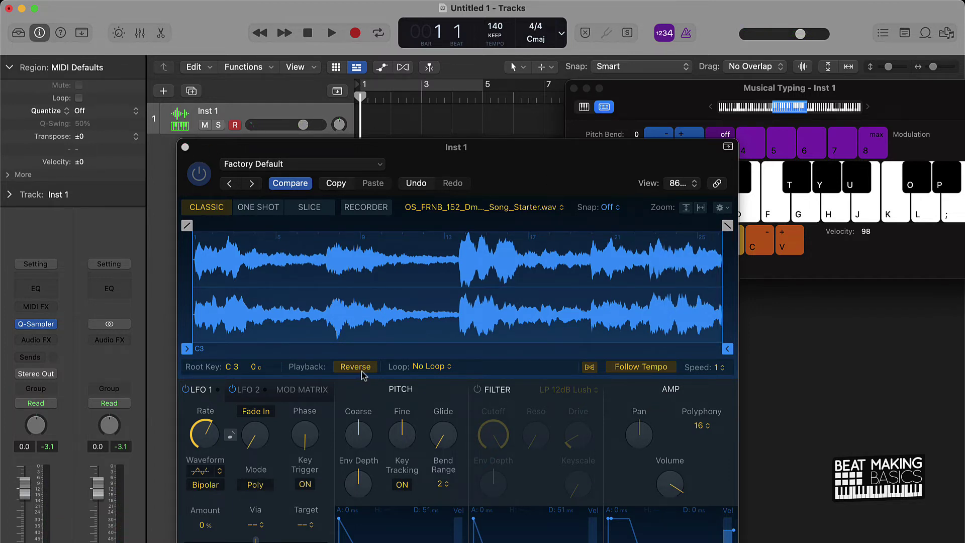
mouse_move(548, 118)
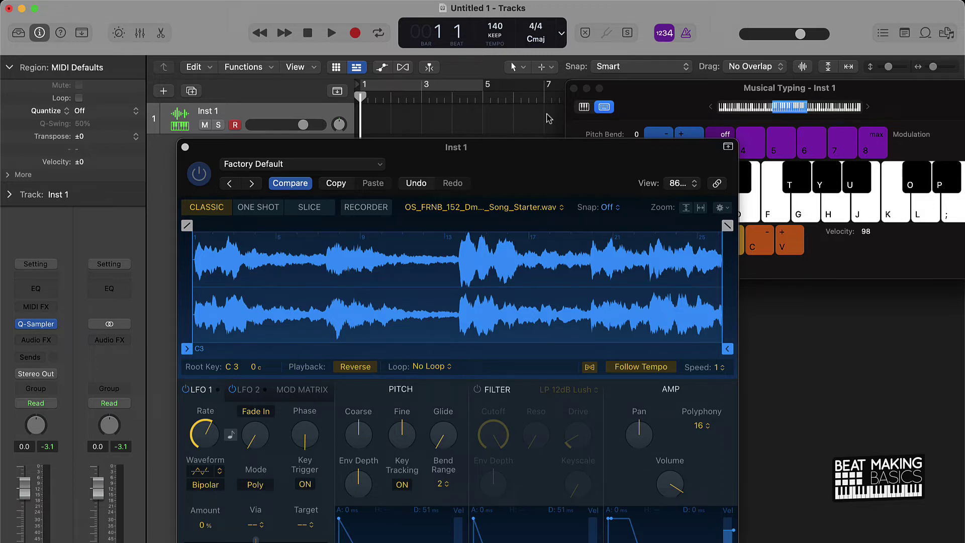
Step: Turn off the metronome, record one held note, and open the region in Piano Roll
left_click(184, 148)
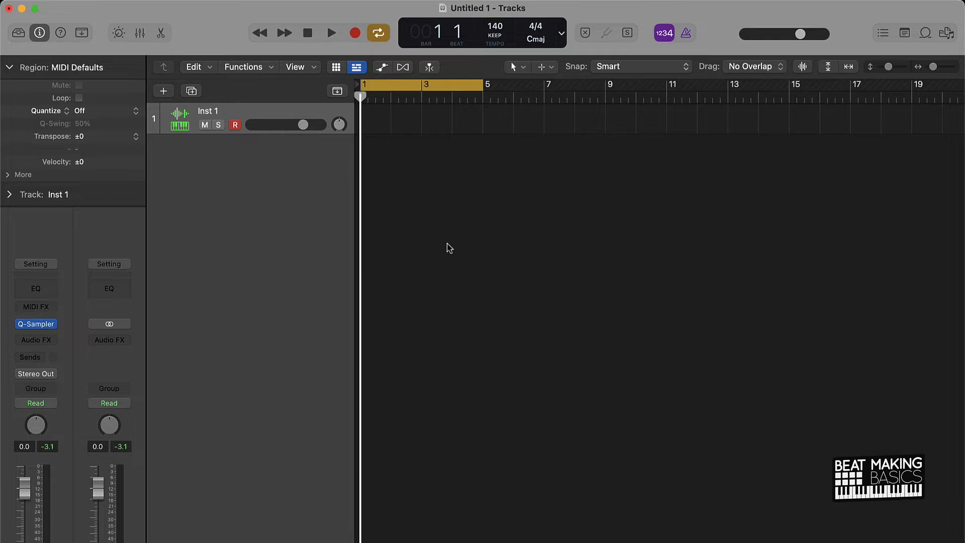
mouse_move(416, 93)
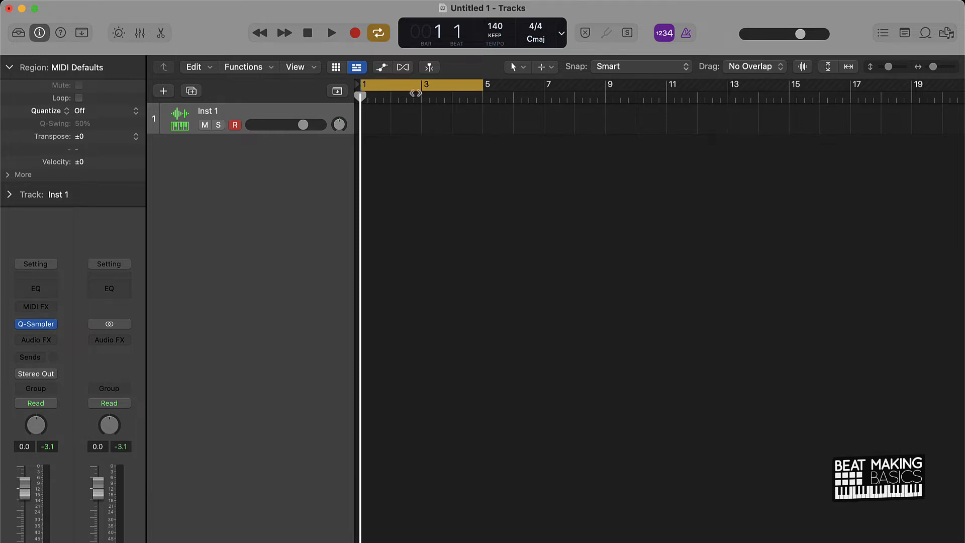
left_click(599, 65)
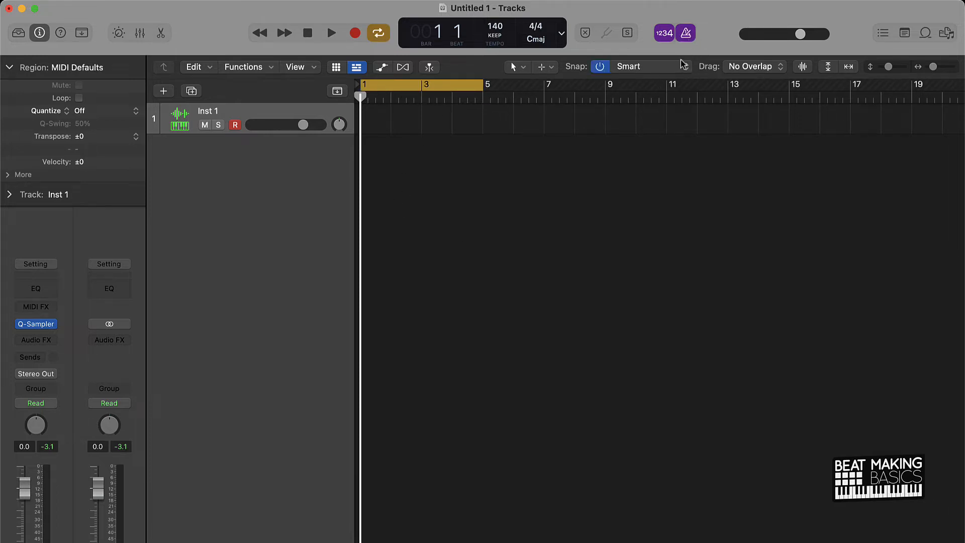
left_click(599, 67)
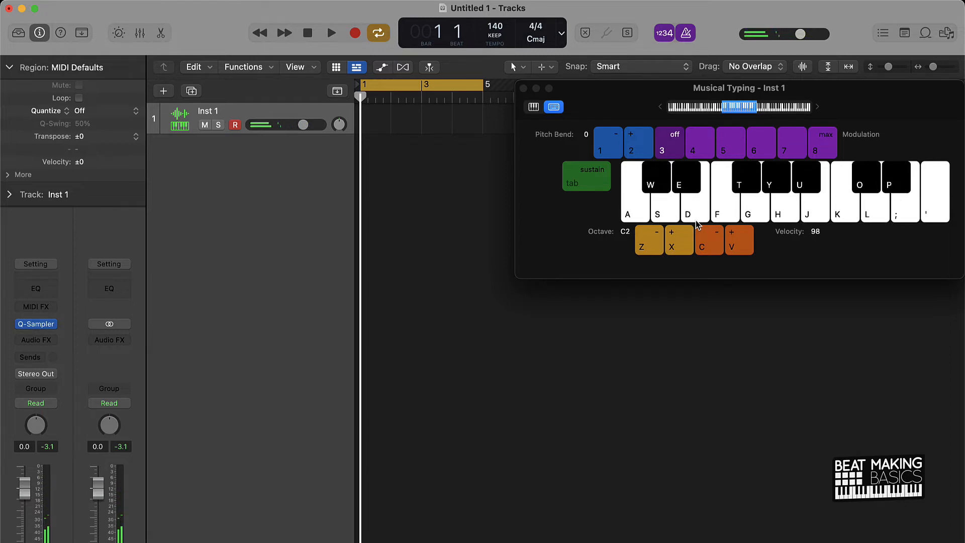
left_click(331, 33)
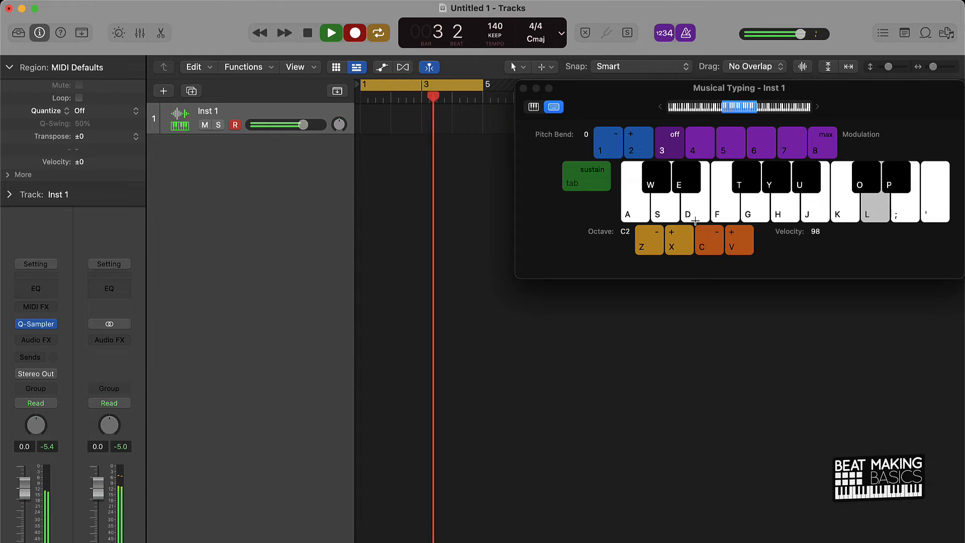
left_click(330, 33)
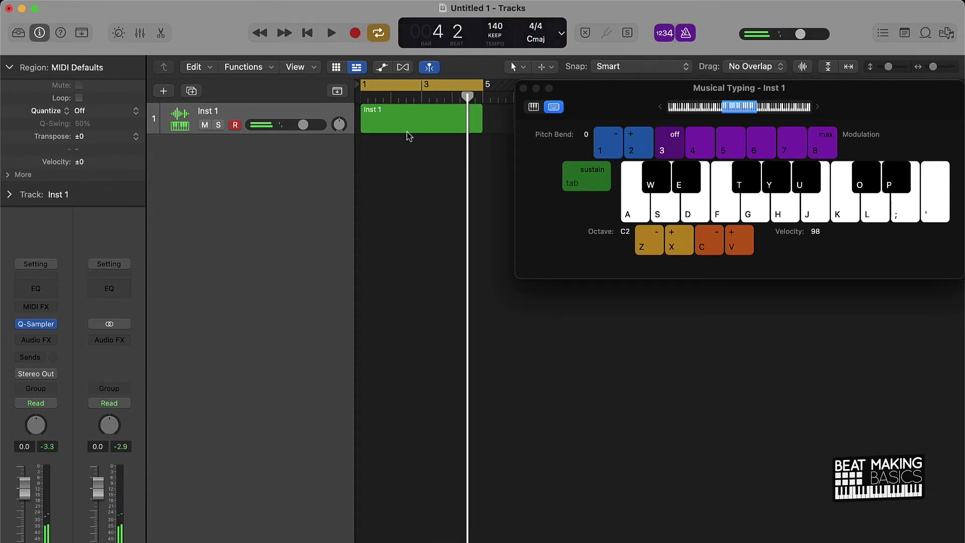
double_click(411, 117)
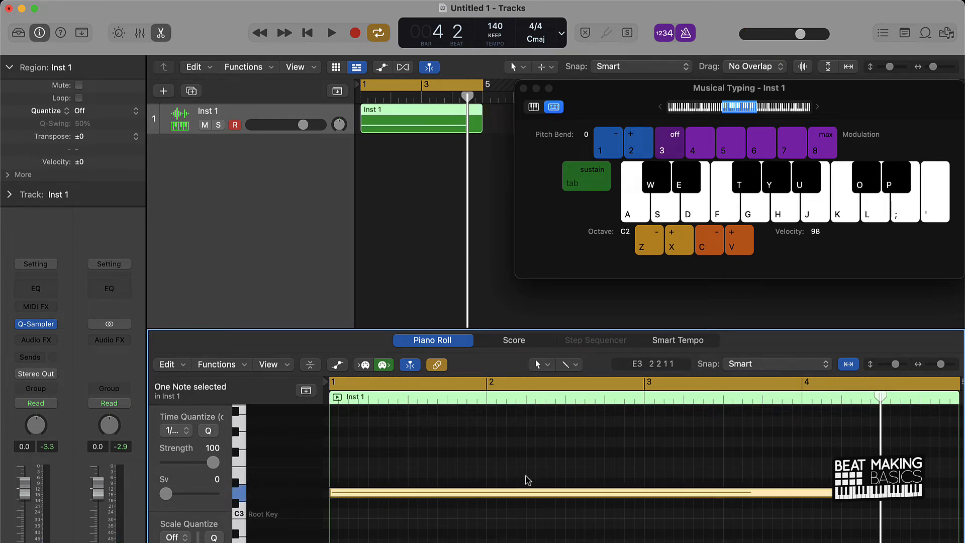
left_click(413, 120)
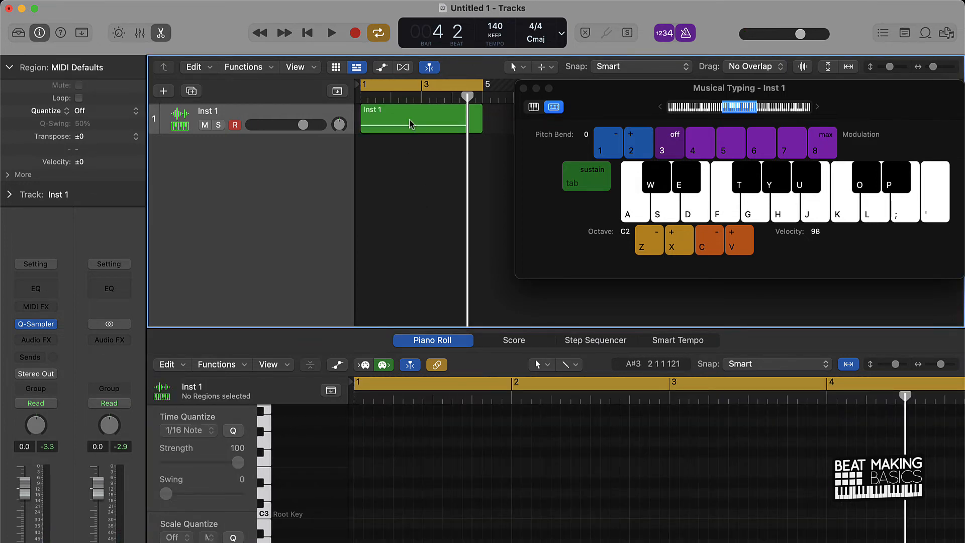
Step: Bounce the MIDI region in place to a new track, muting the source
right_click(412, 124)
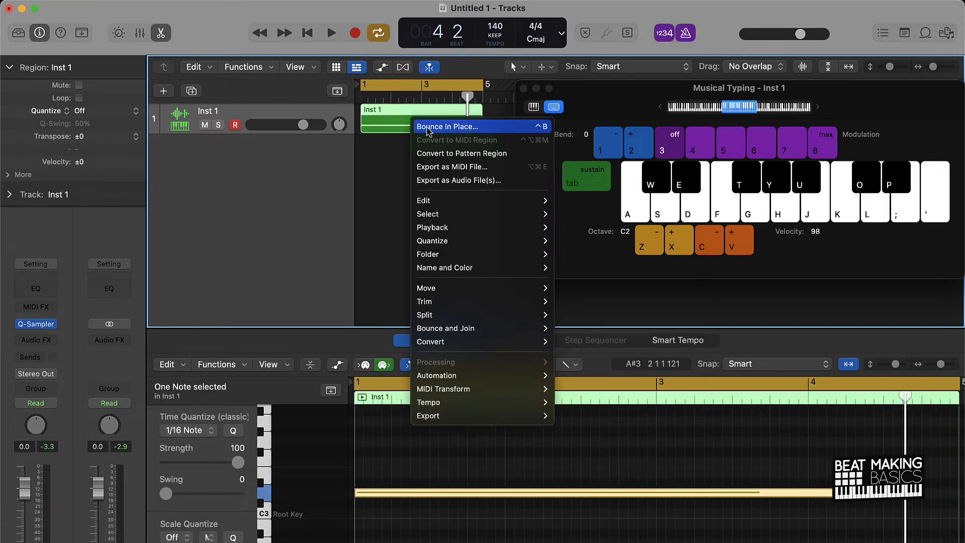
left_click(448, 126)
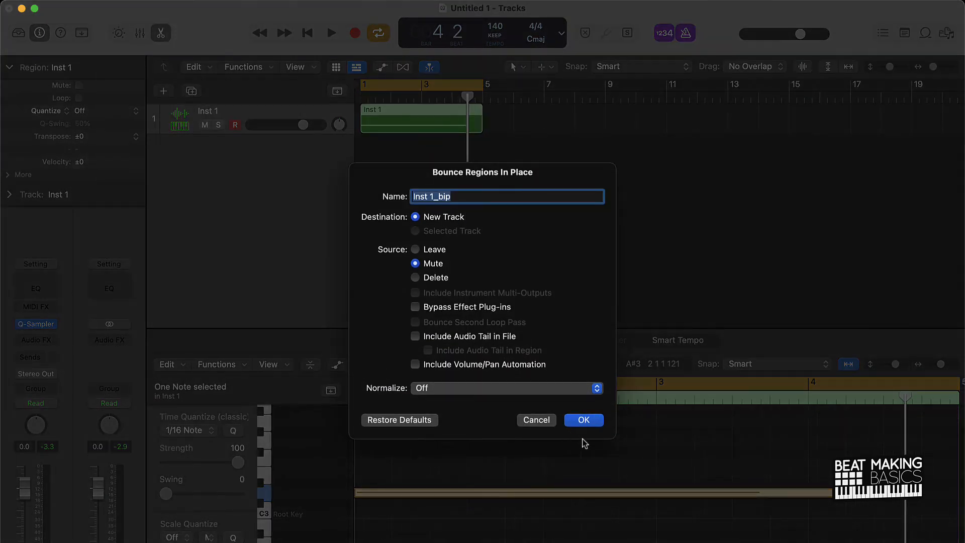
left_click(582, 420)
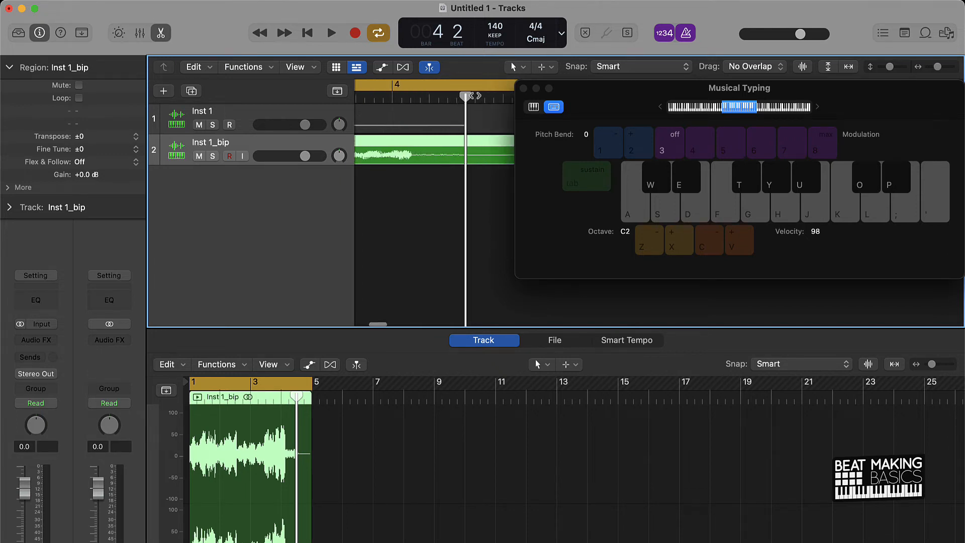
Step: Enable Flex view on the bounced Inst 1_bip audio track
left_click(411, 97)
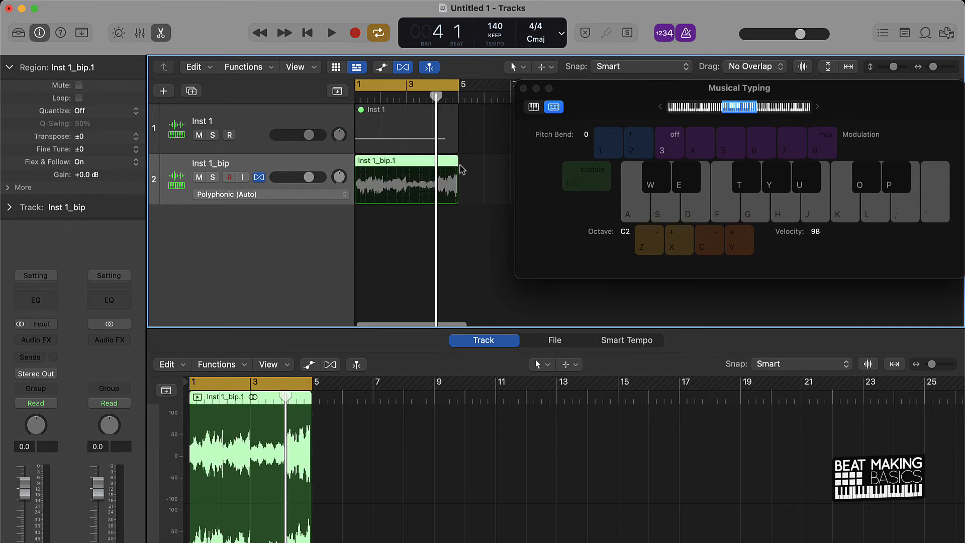
left_click(330, 33)
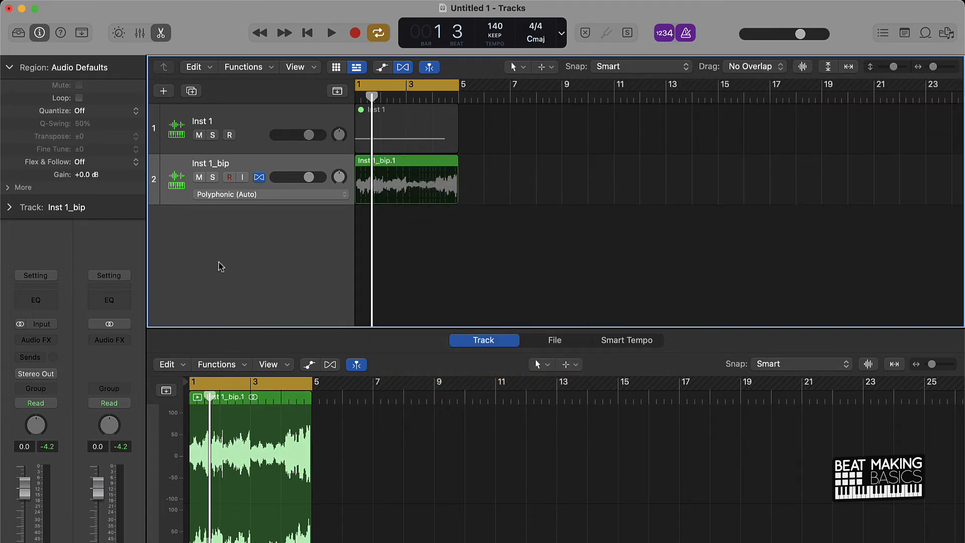
mouse_move(258, 258)
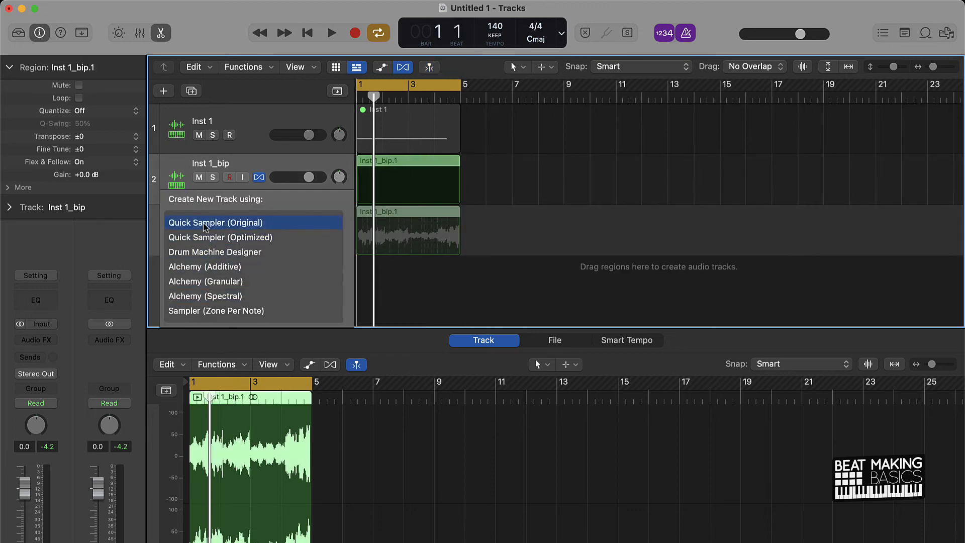
Step: Create a new Quick Sampler (Original) track from the bounced Inst 1_bip.1 region
left_click(214, 222)
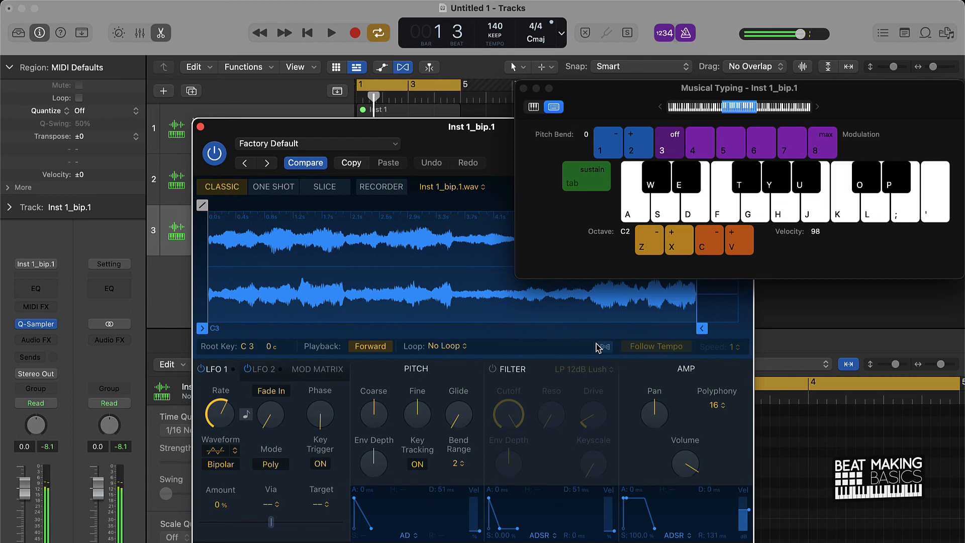
mouse_move(554, 91)
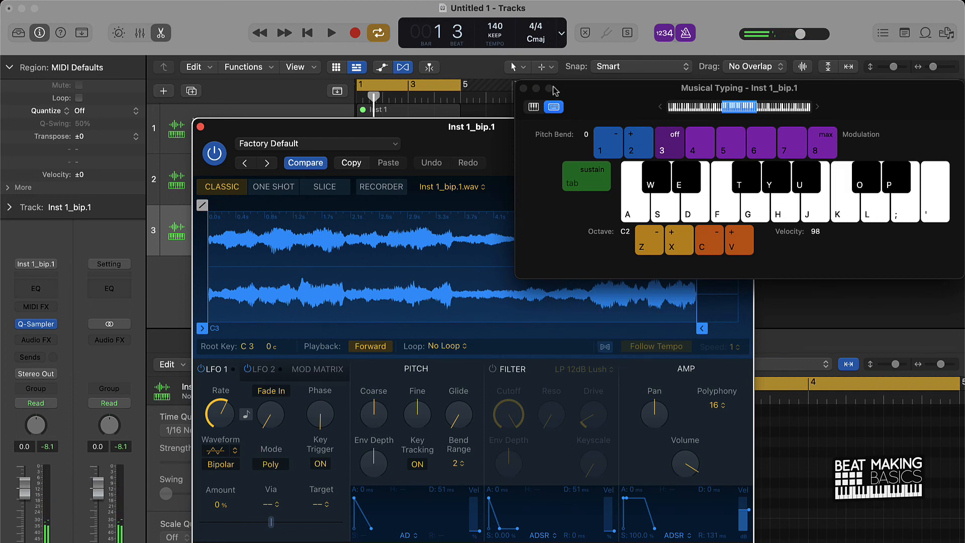